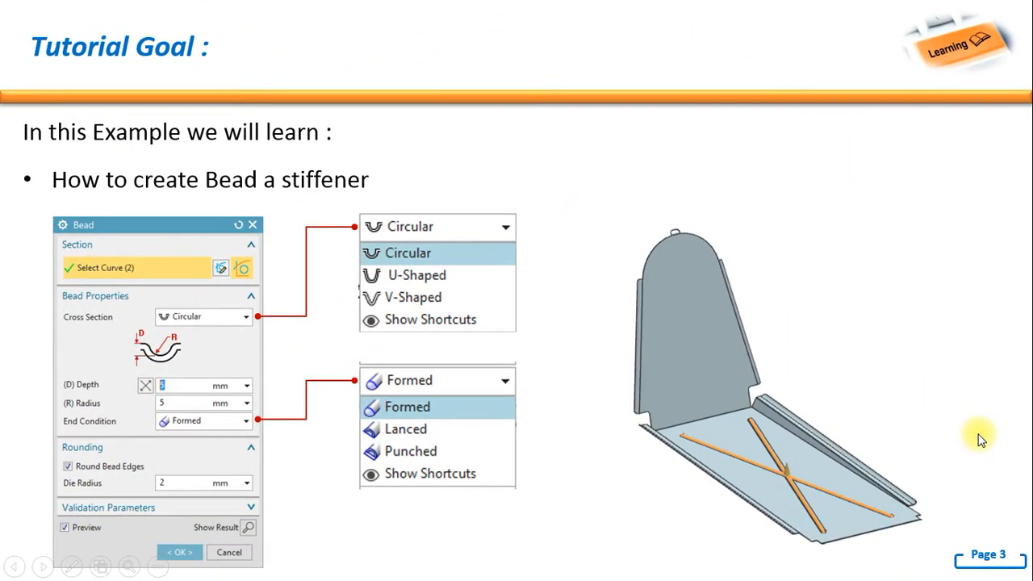
pyautogui.moveTo(429, 383)
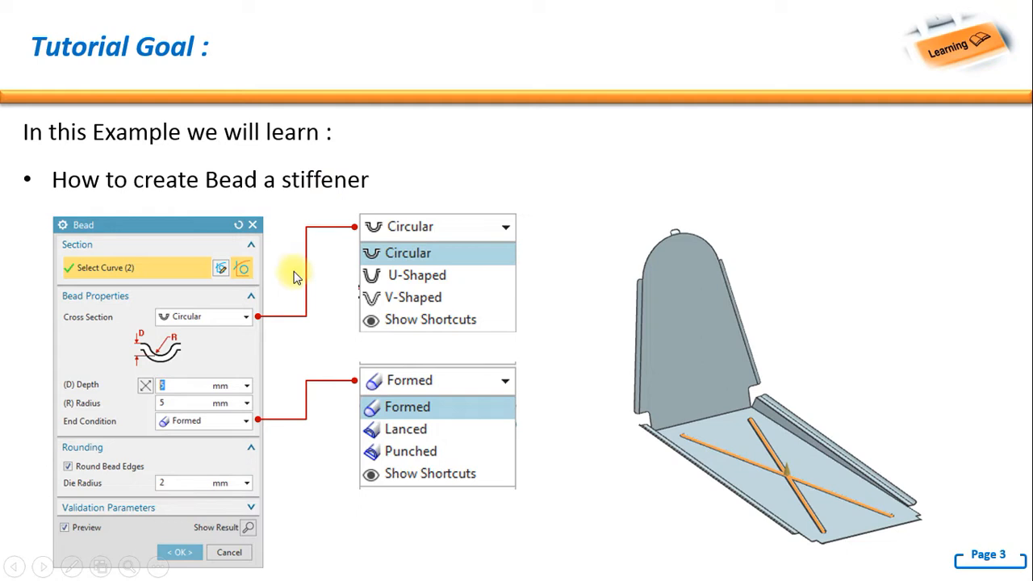
pyautogui.moveTo(387, 300)
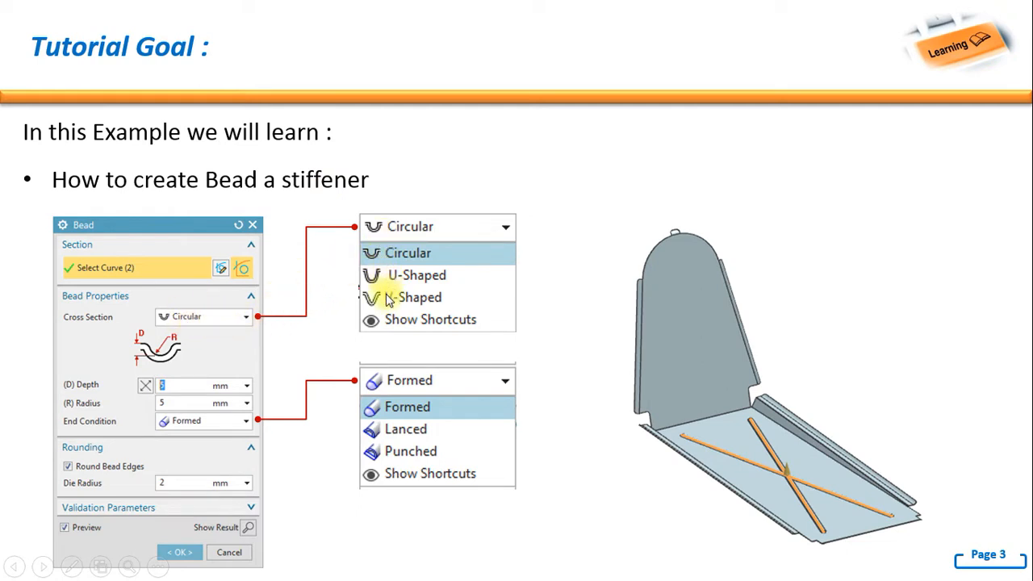
pyautogui.moveTo(771, 448)
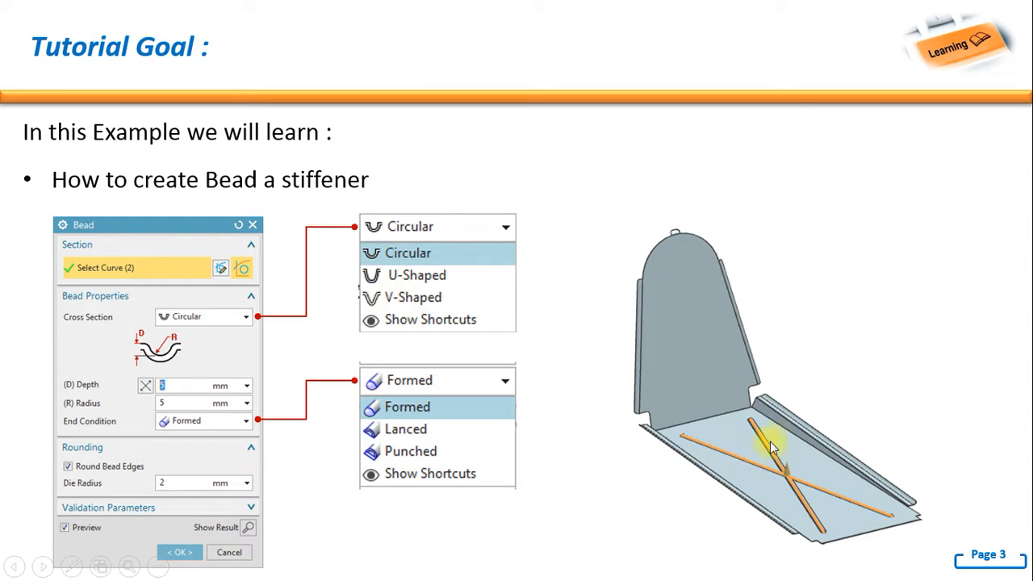
pyautogui.moveTo(168, 426)
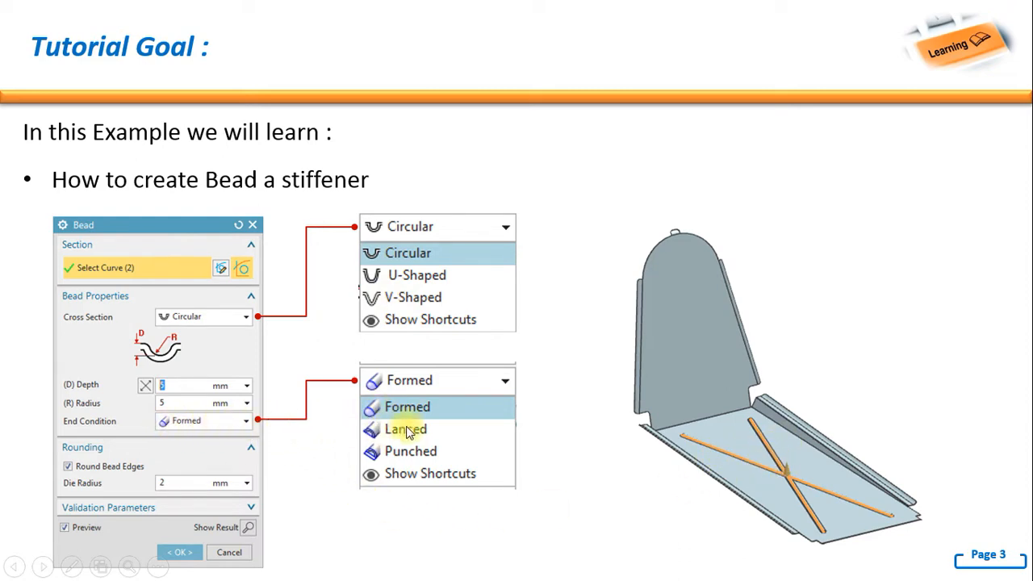
pyautogui.moveTo(637, 497)
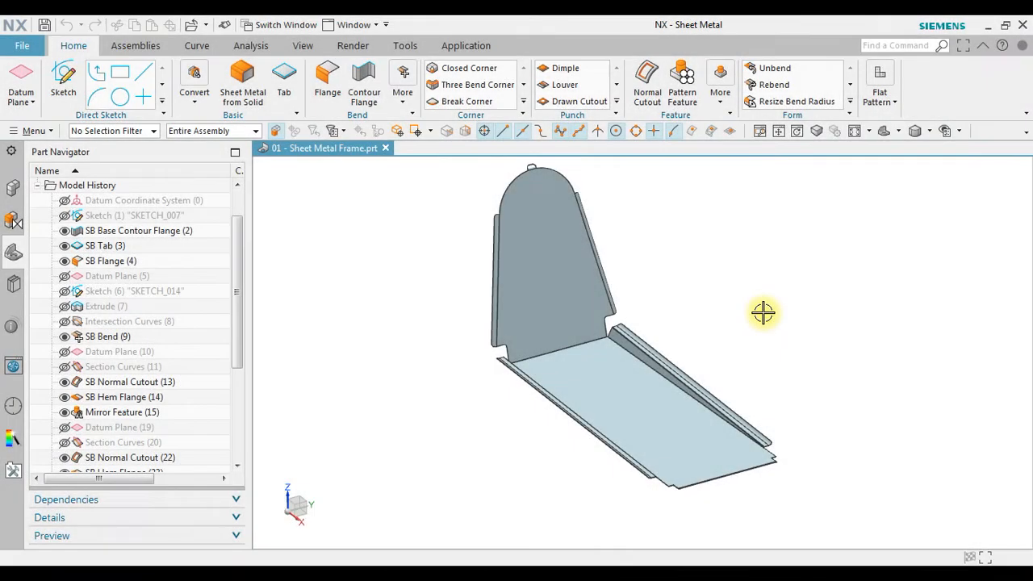
pyautogui.moveTo(647, 178)
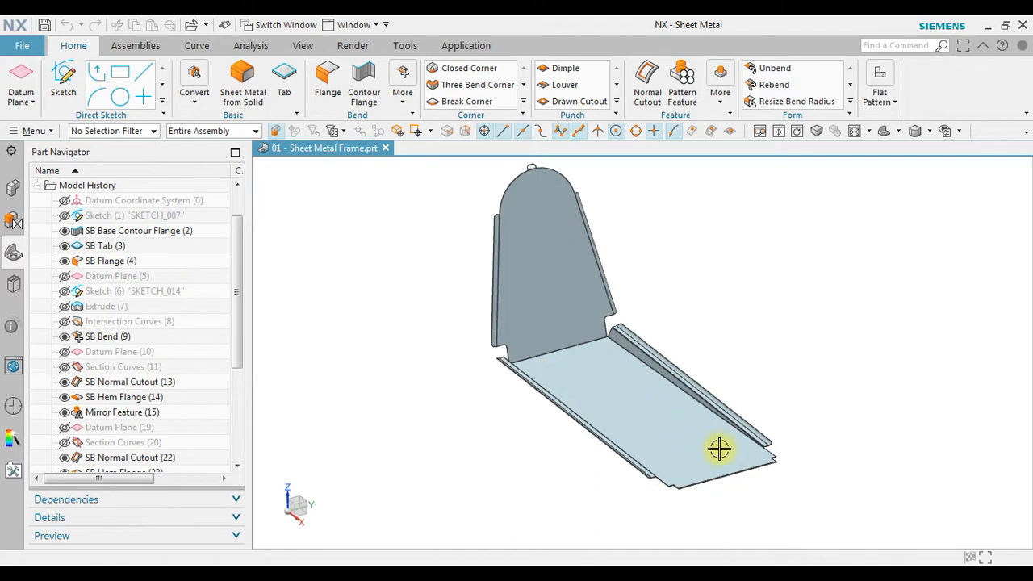
# Step: Start a Bead stiffener from the Punch gallery and begin sketching its section
pyautogui.click(523, 100)
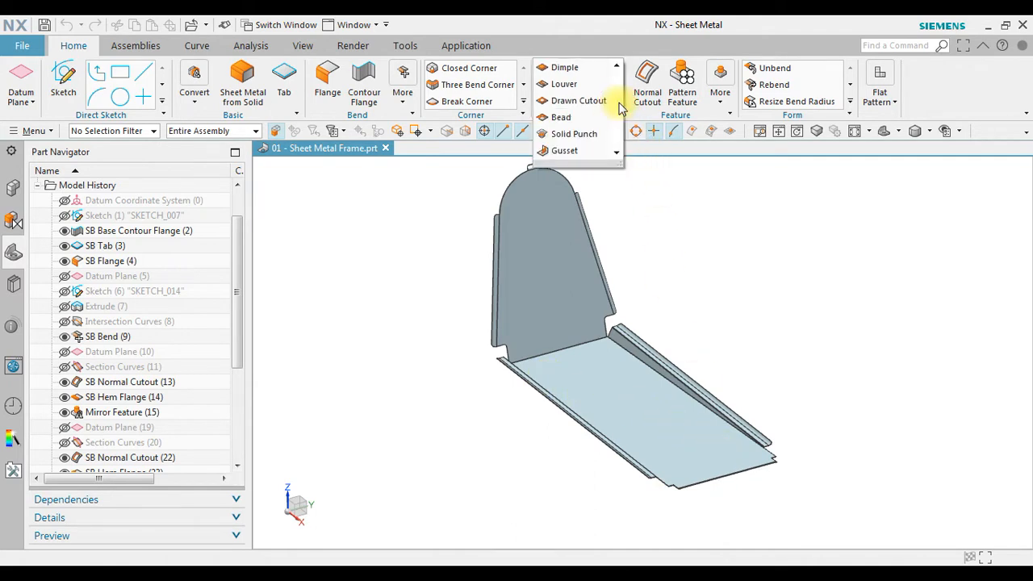
pyautogui.click(560, 116)
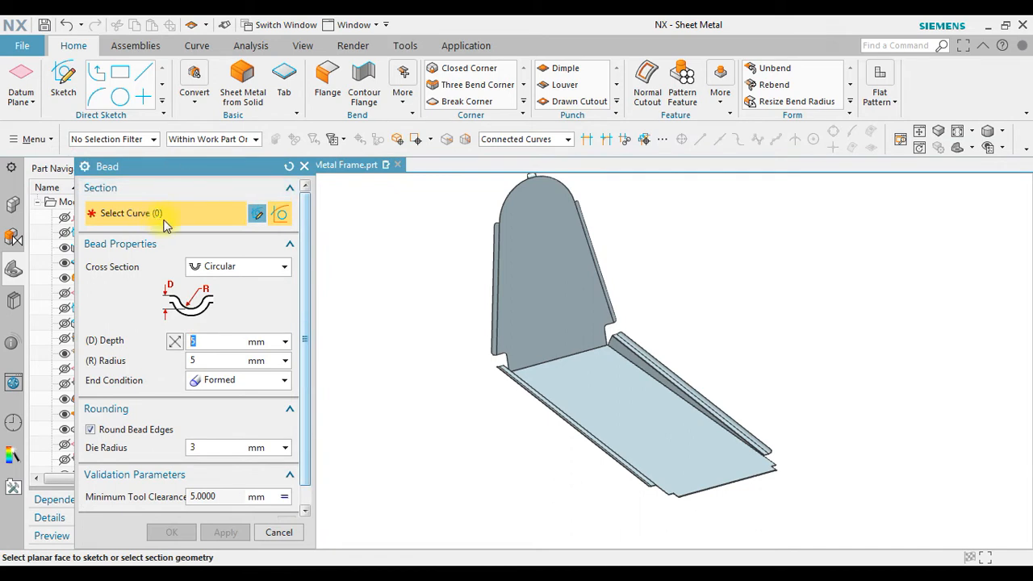
pyautogui.moveTo(256, 213)
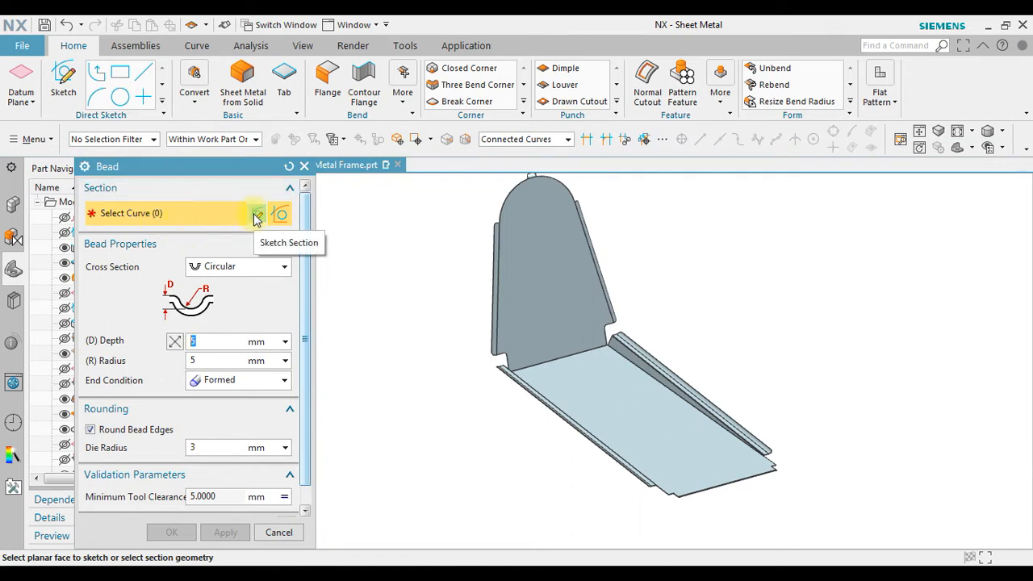
pyautogui.click(281, 213)
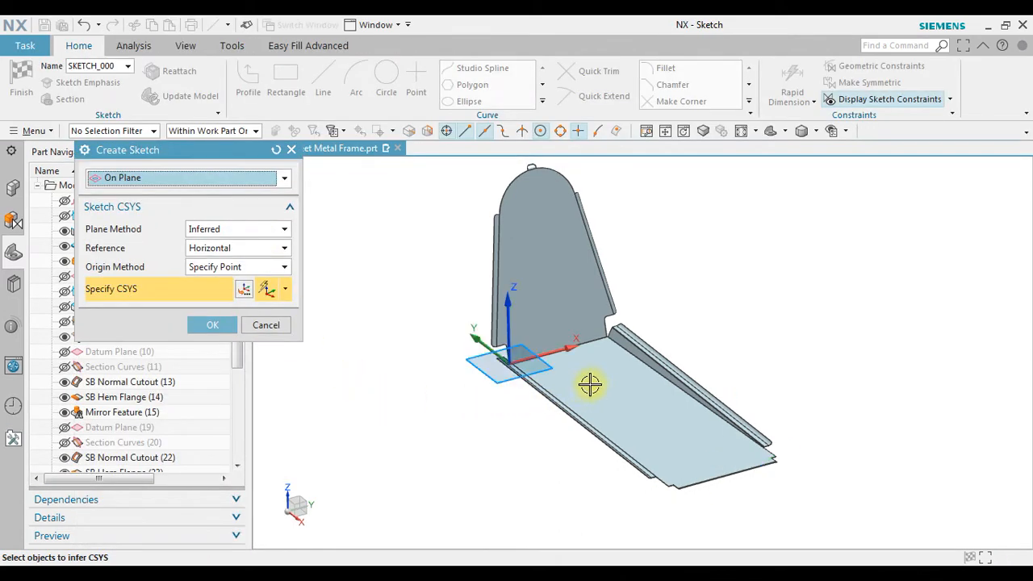
# Step: Place the sketch on the base panel and switch to the Line tool
pyautogui.click(589, 384)
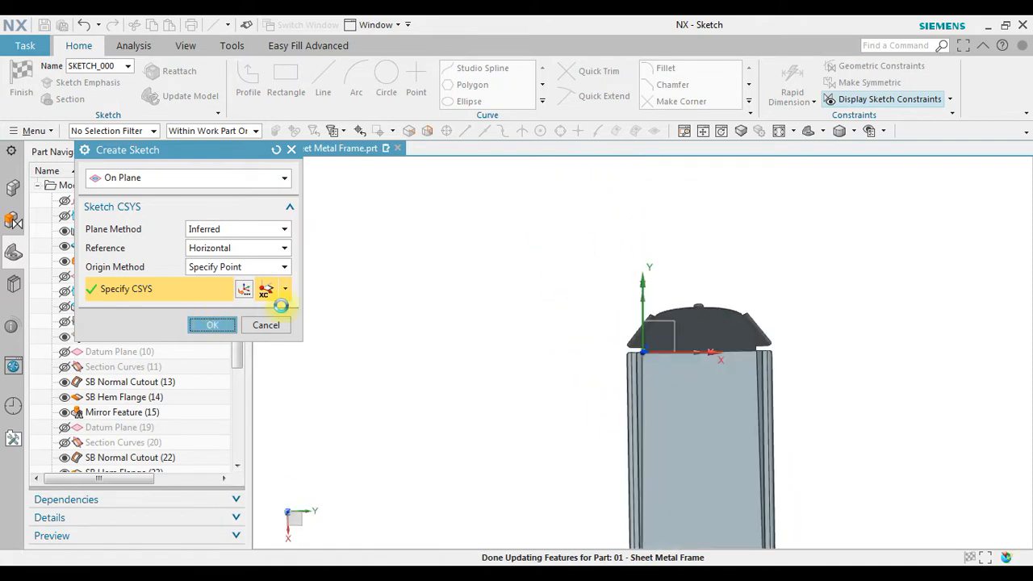
pyautogui.click(213, 324)
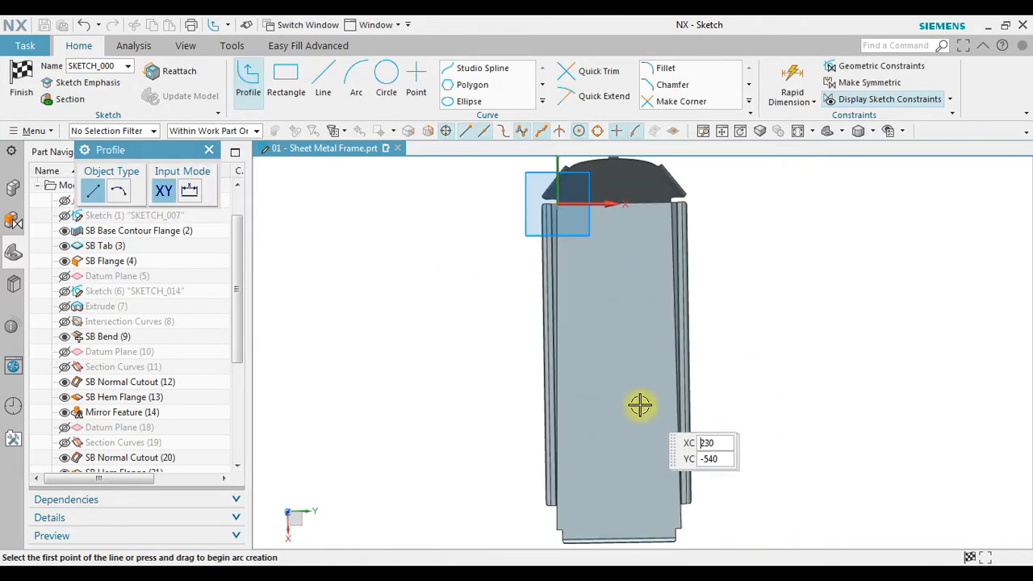
pyautogui.click(323, 81)
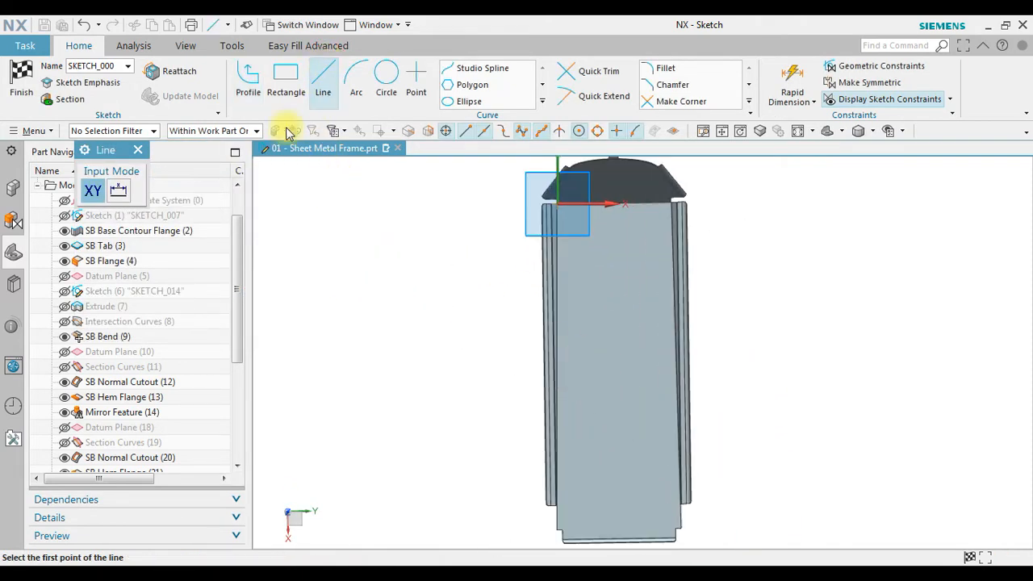
pyautogui.moveTo(658, 226)
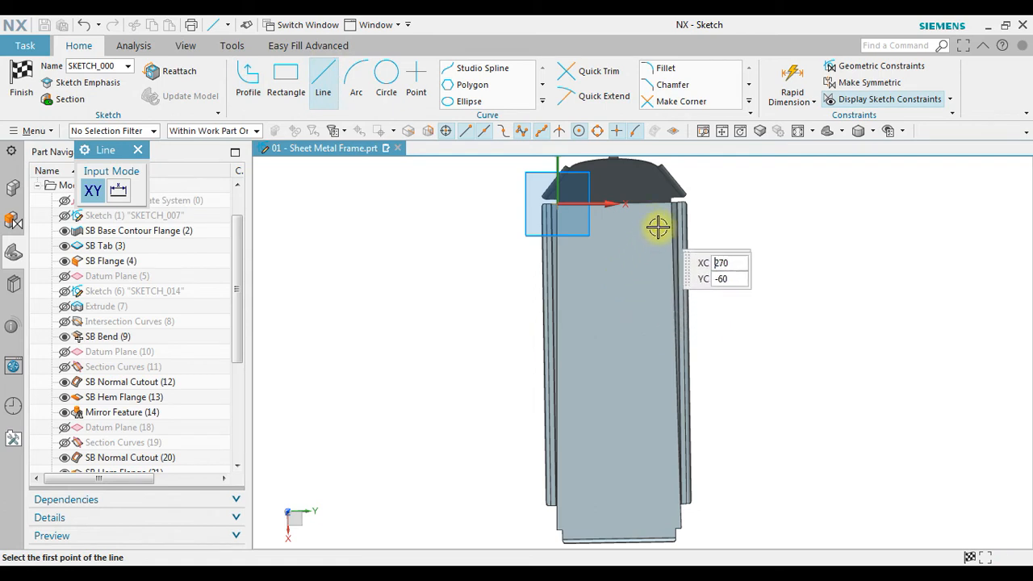
# Step: Draw two diagonal lines crossing in an X across the base panel
pyautogui.click(658, 226)
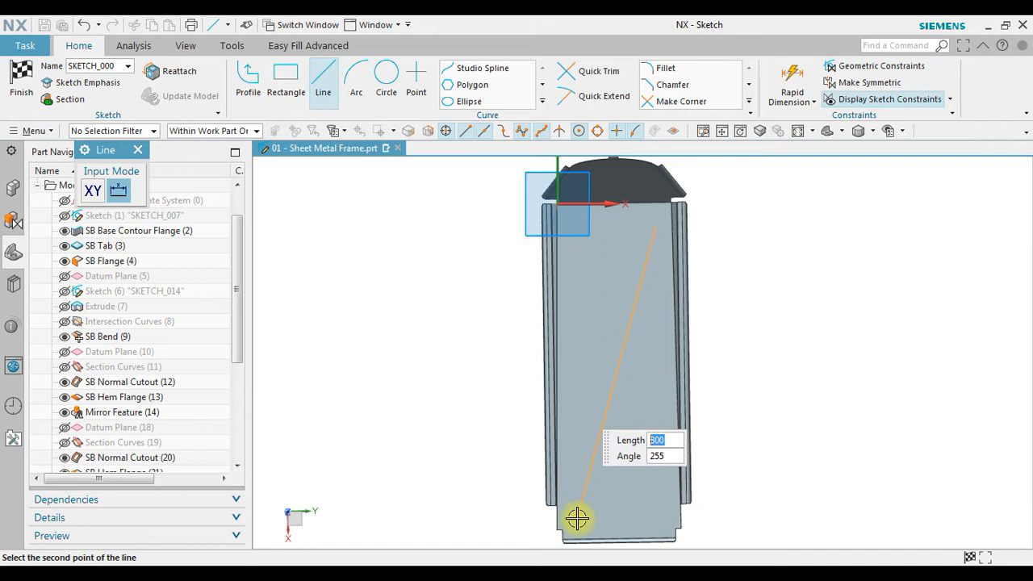
pyautogui.click(578, 520)
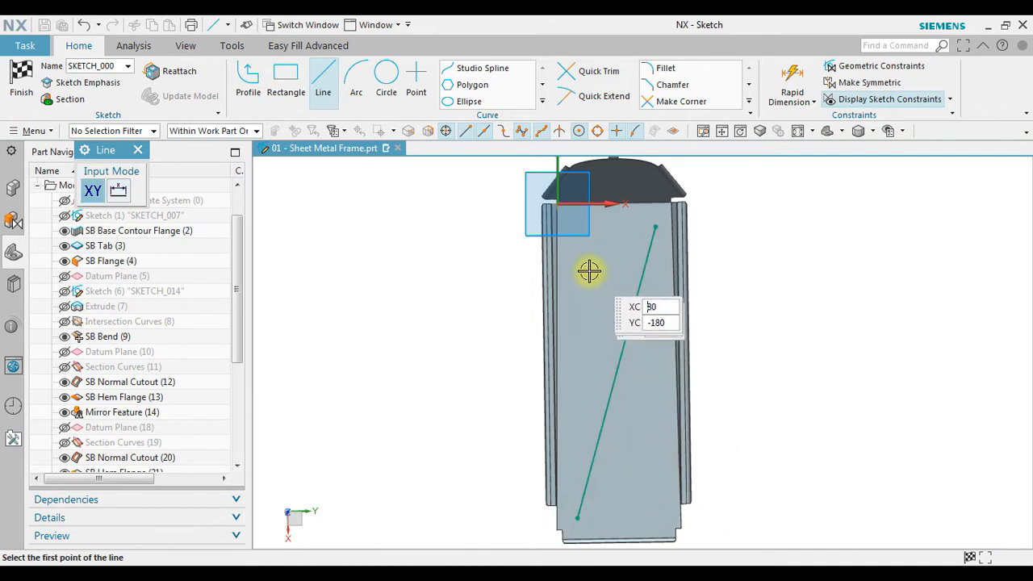
pyautogui.moveTo(574, 226)
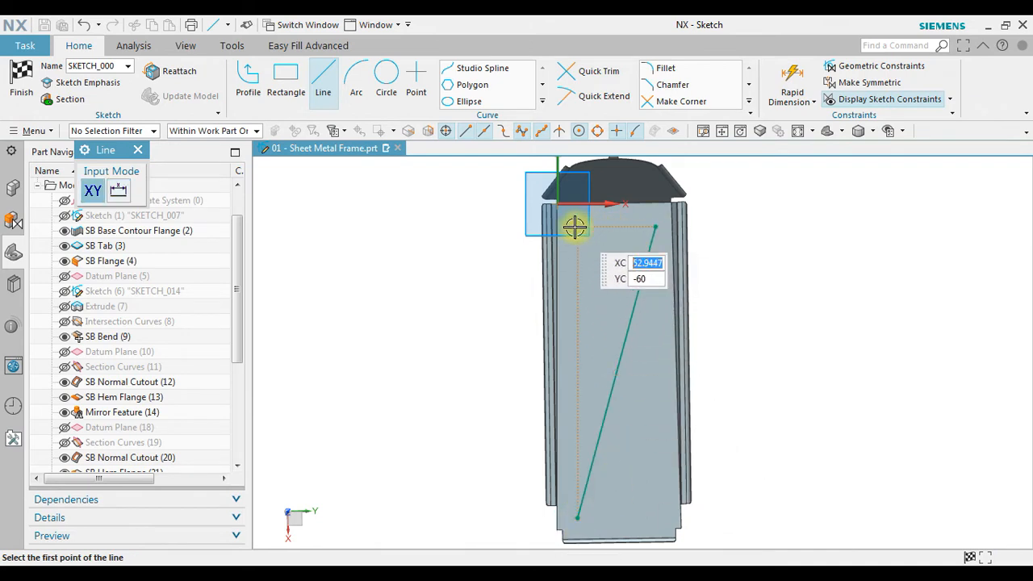
pyautogui.click(574, 226)
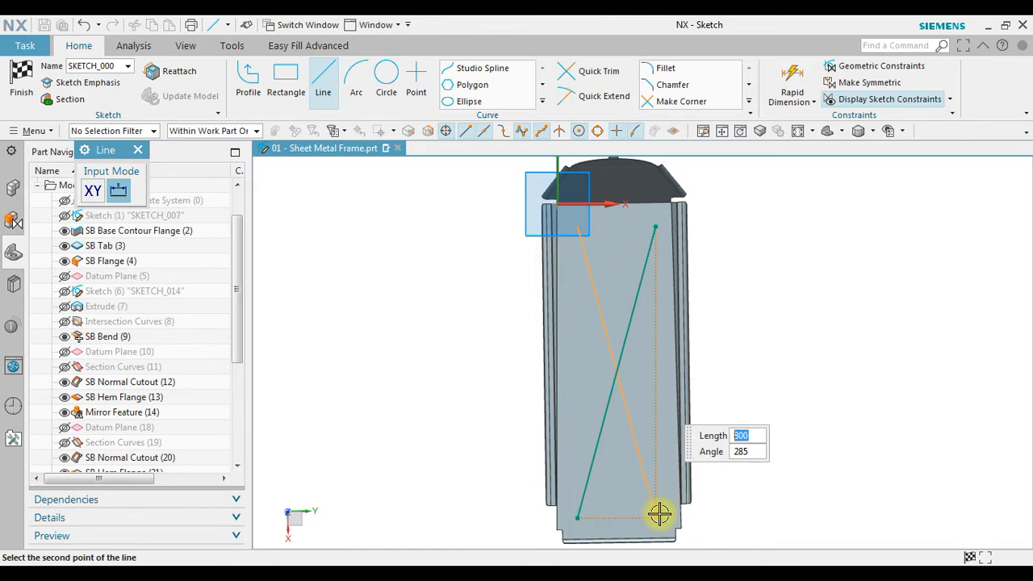
pyautogui.click(658, 513)
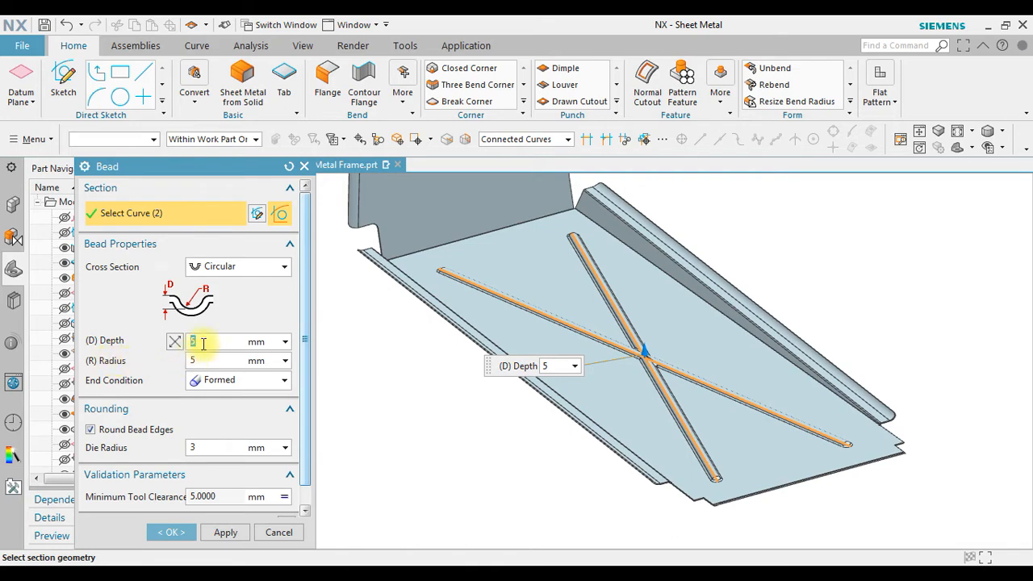
# Step: Try bead depths 3, 5 and 6 mm, settling on 5 mm so it matches the 5 mm radius
pyautogui.write('3')
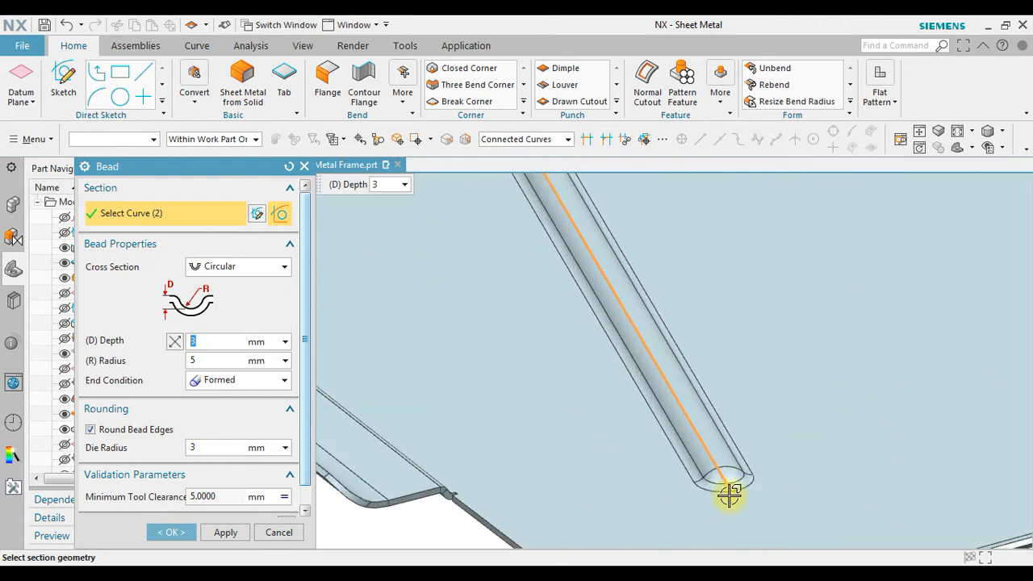
pyautogui.moveTo(684, 417)
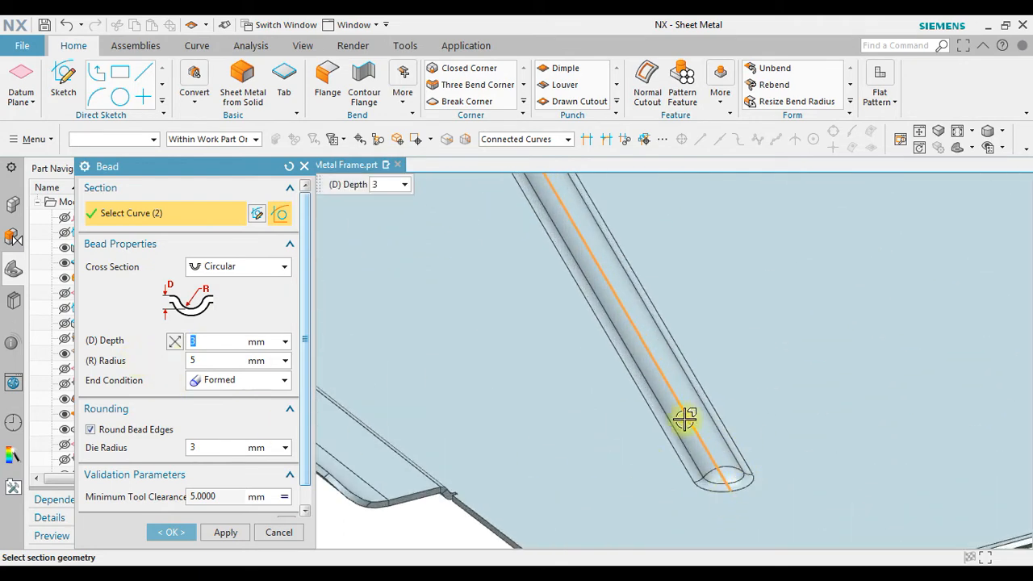
pyautogui.write('5')
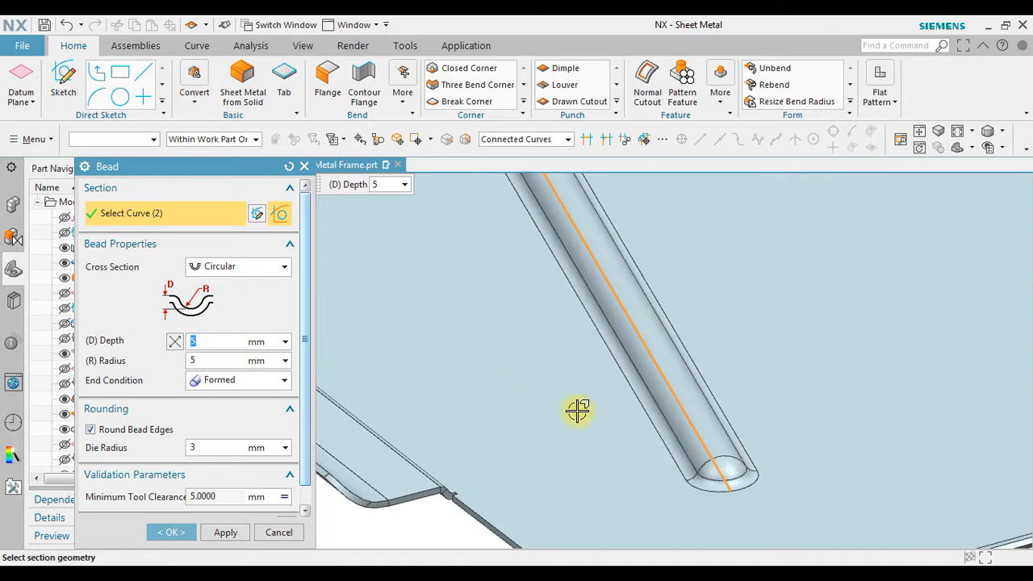
pyautogui.moveTo(119, 341)
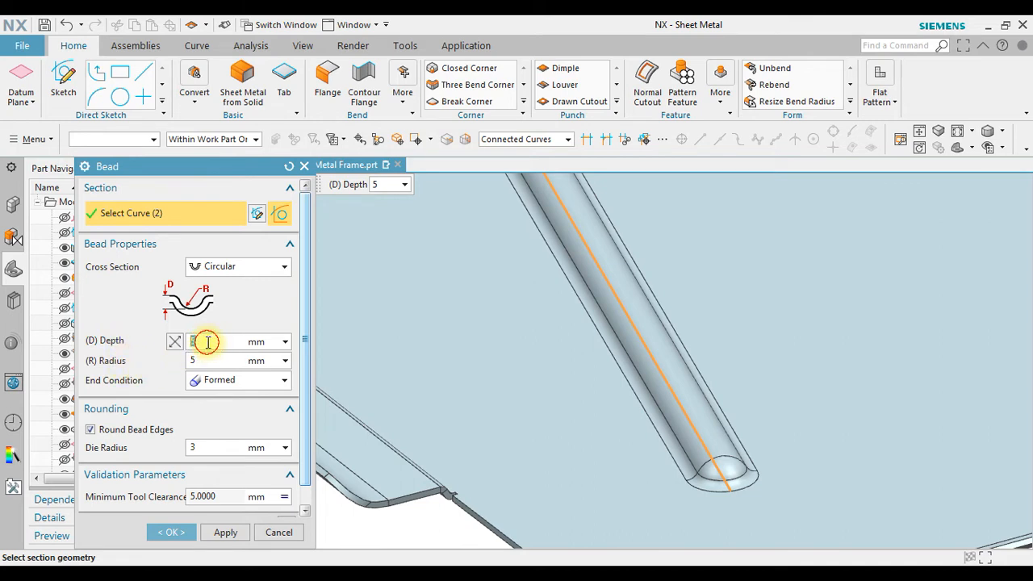
pyautogui.write('6')
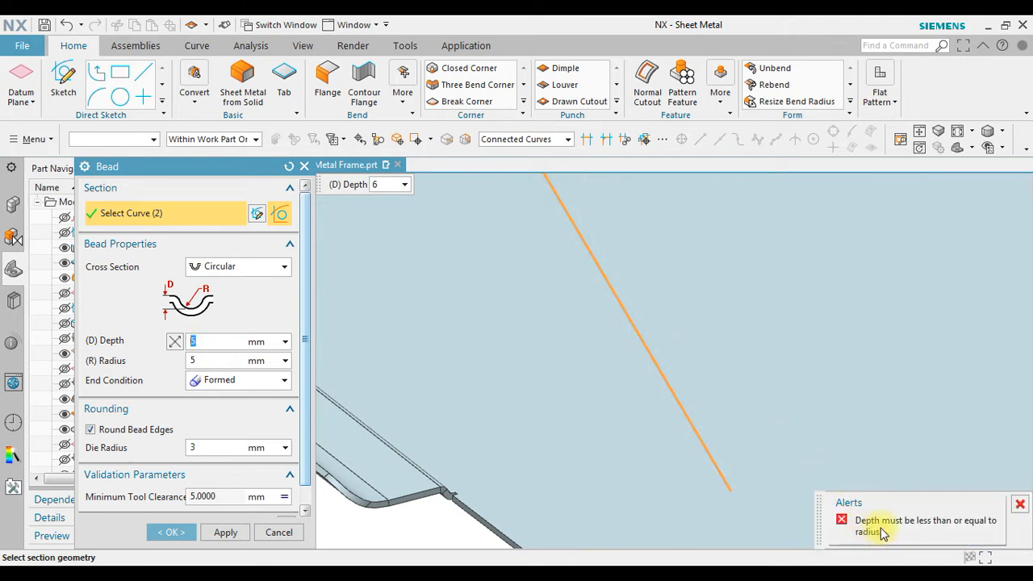
pyautogui.moveTo(955, 534)
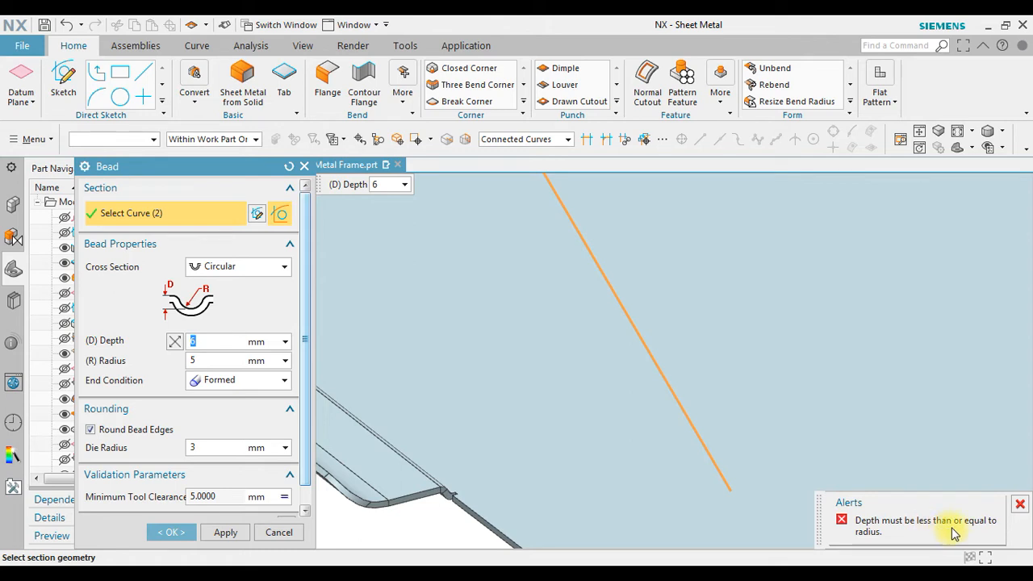
pyautogui.moveTo(170, 347)
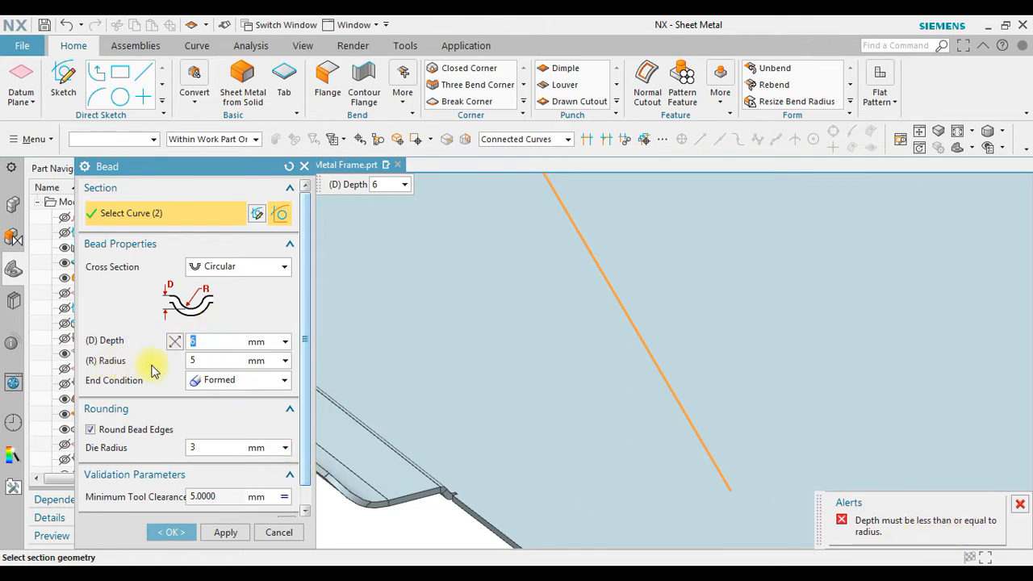
pyautogui.moveTo(146, 352)
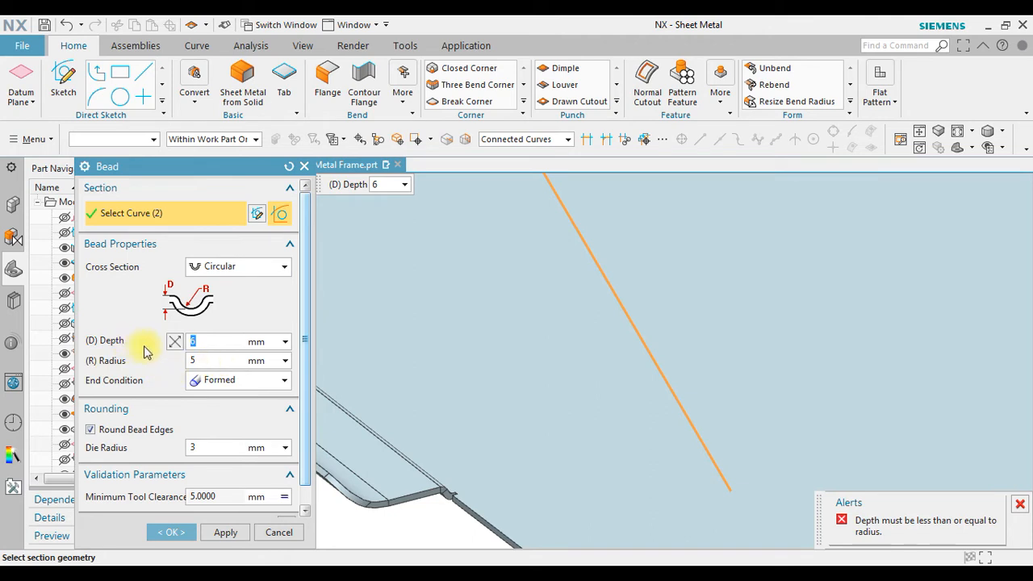
pyautogui.write('5')
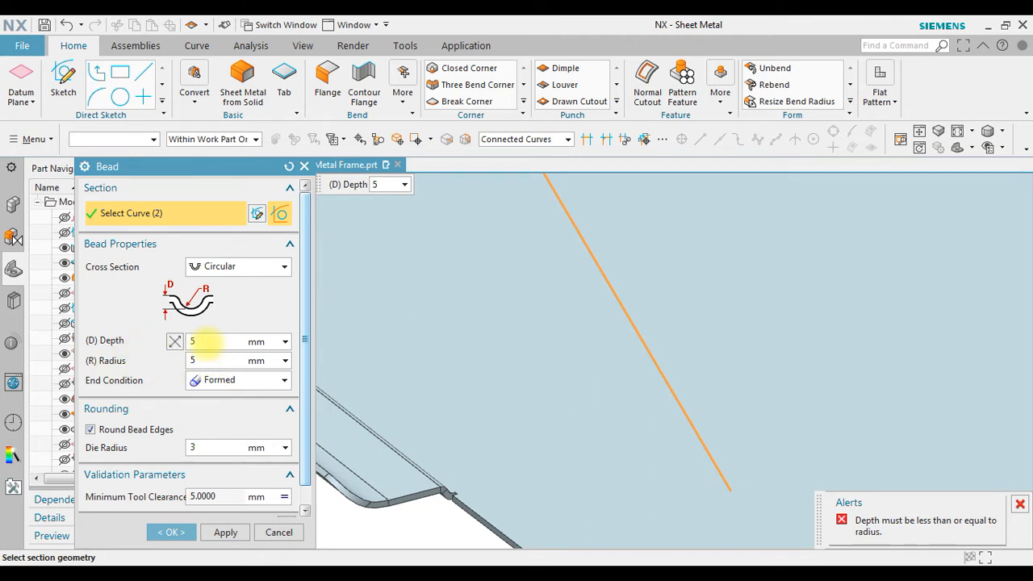
pyautogui.click(222, 342)
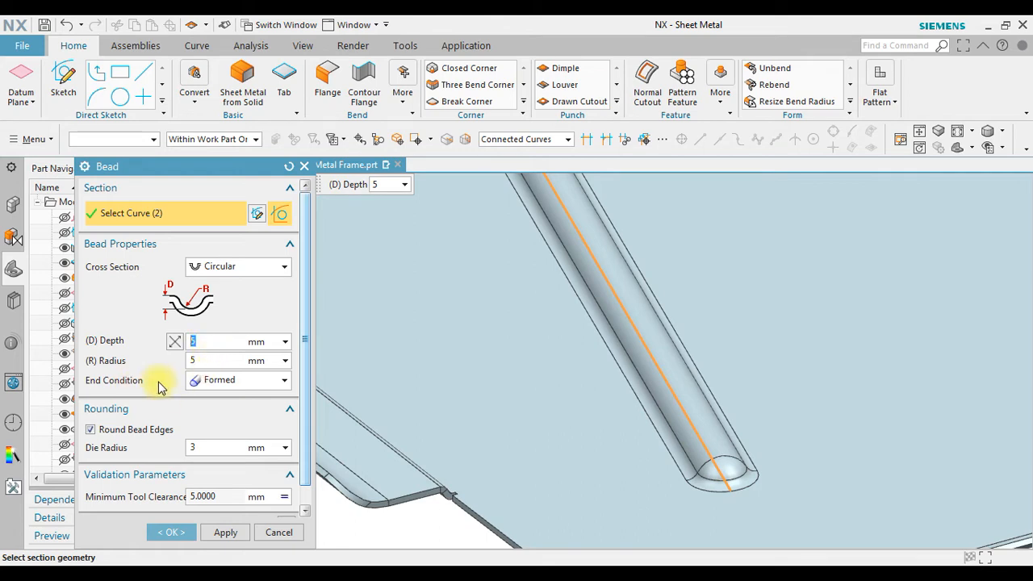
pyautogui.click(284, 381)
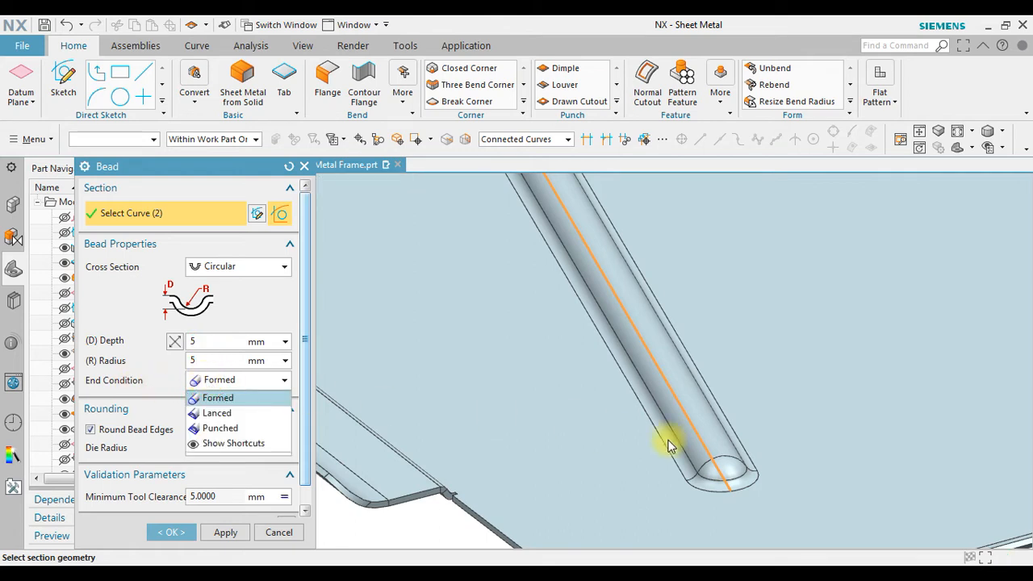
pyautogui.moveTo(216, 413)
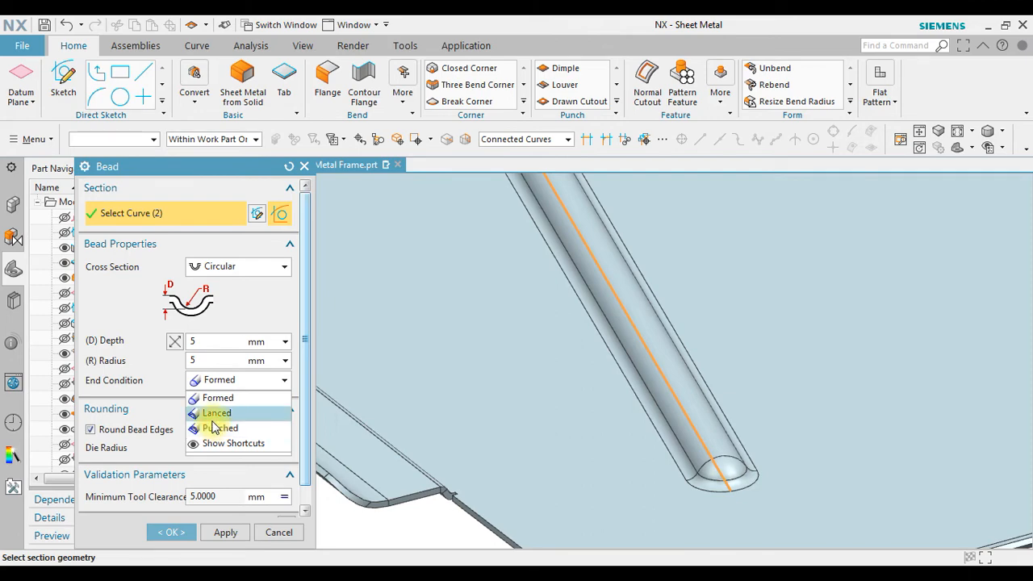
pyautogui.click(216, 413)
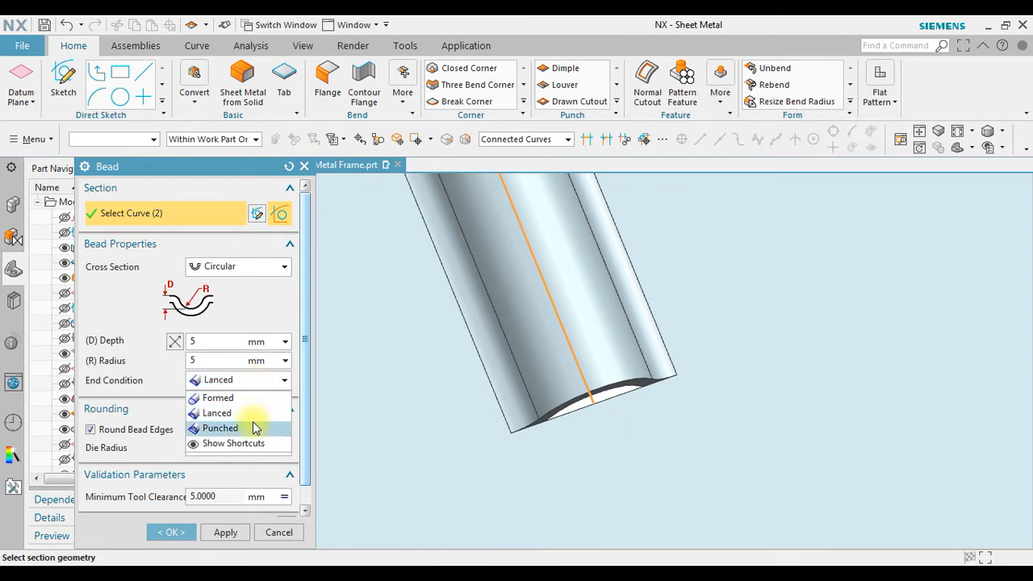
pyautogui.click(219, 427)
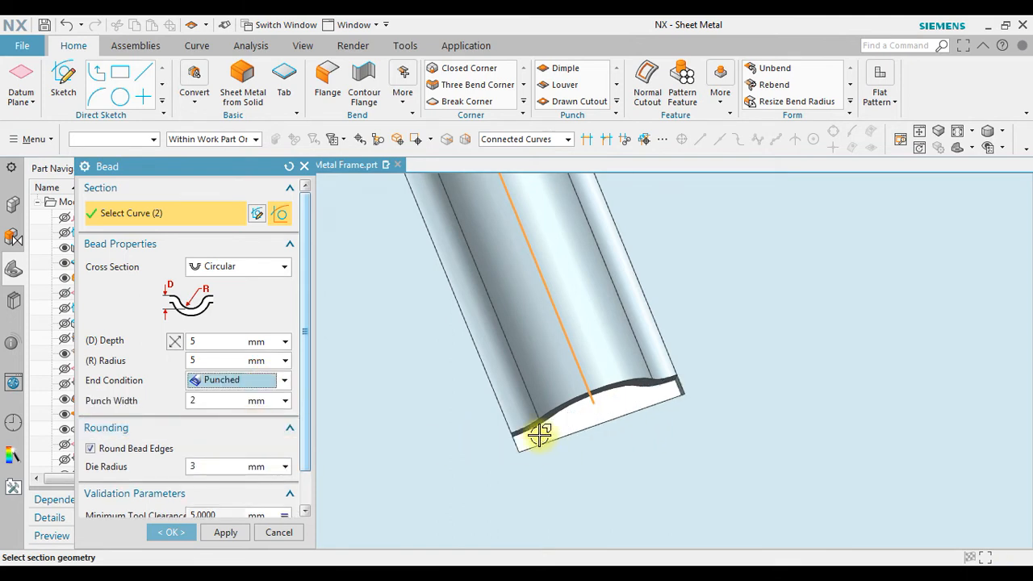
pyautogui.moveTo(626, 423)
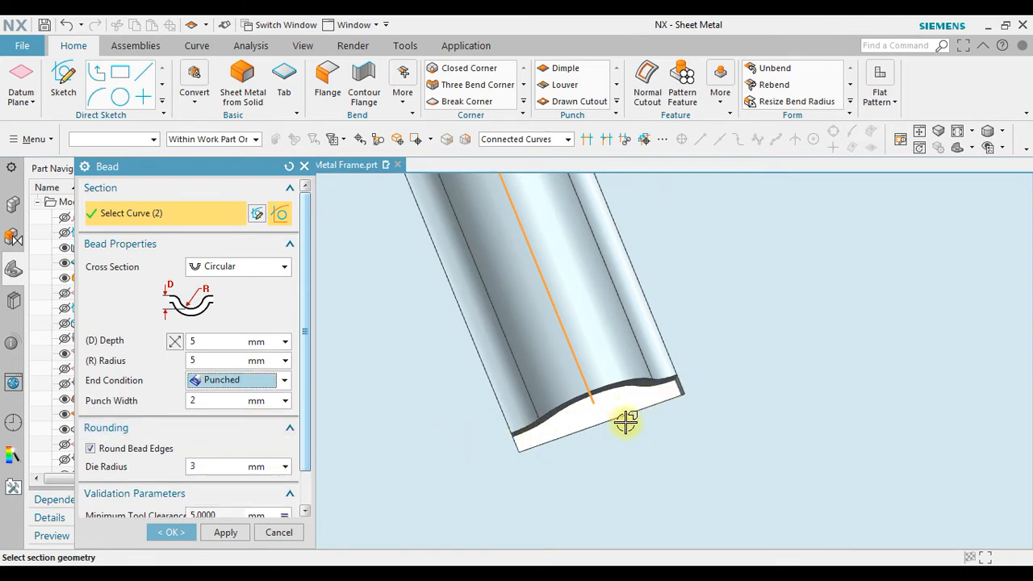
pyautogui.moveTo(637, 416)
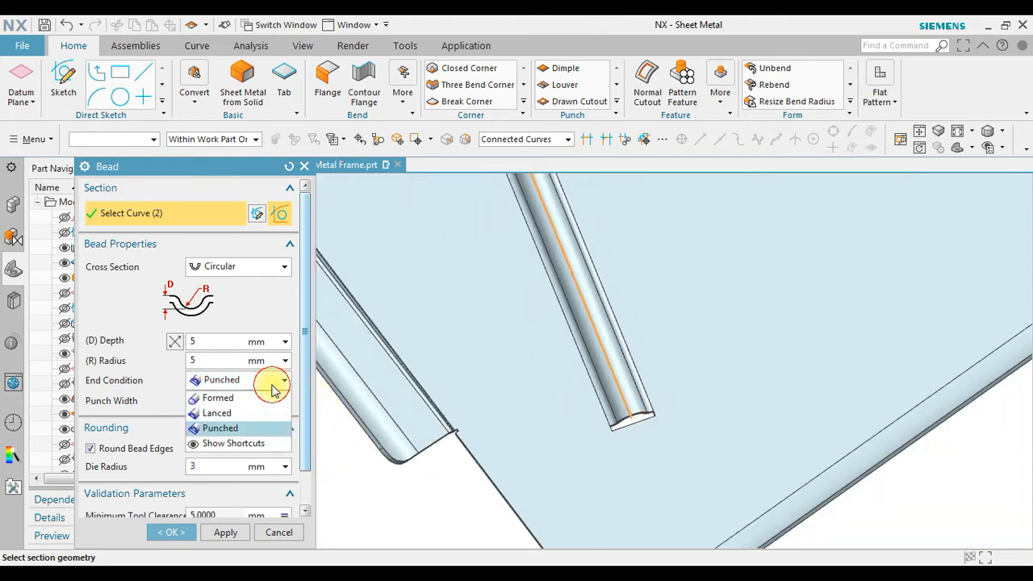
pyautogui.click(218, 397)
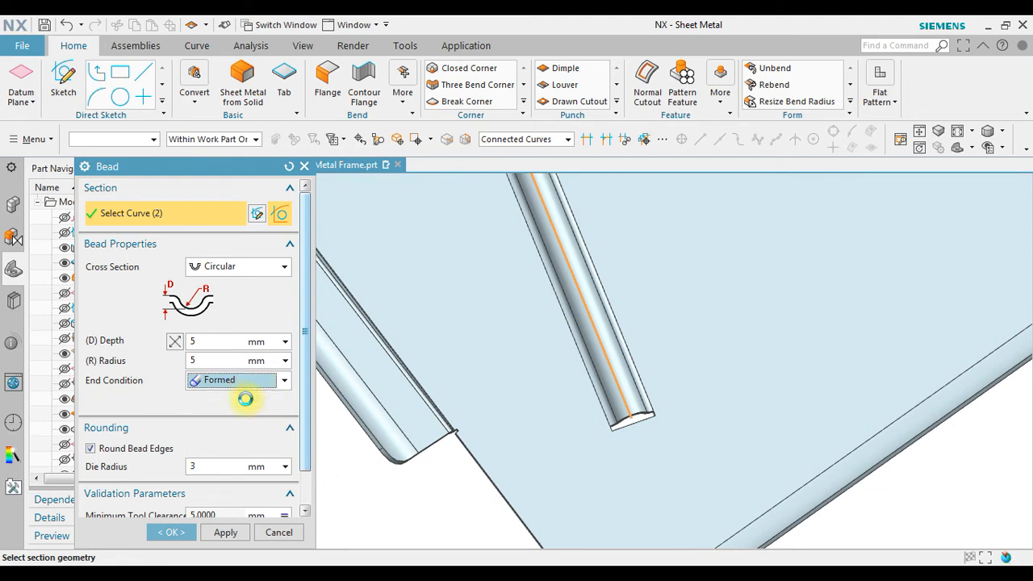
# Step: Keep Round Bead Edges on after toggling it and set the die radius to 2 mm
pyautogui.moveTo(245, 395); pyautogui.dragTo(603, 387)
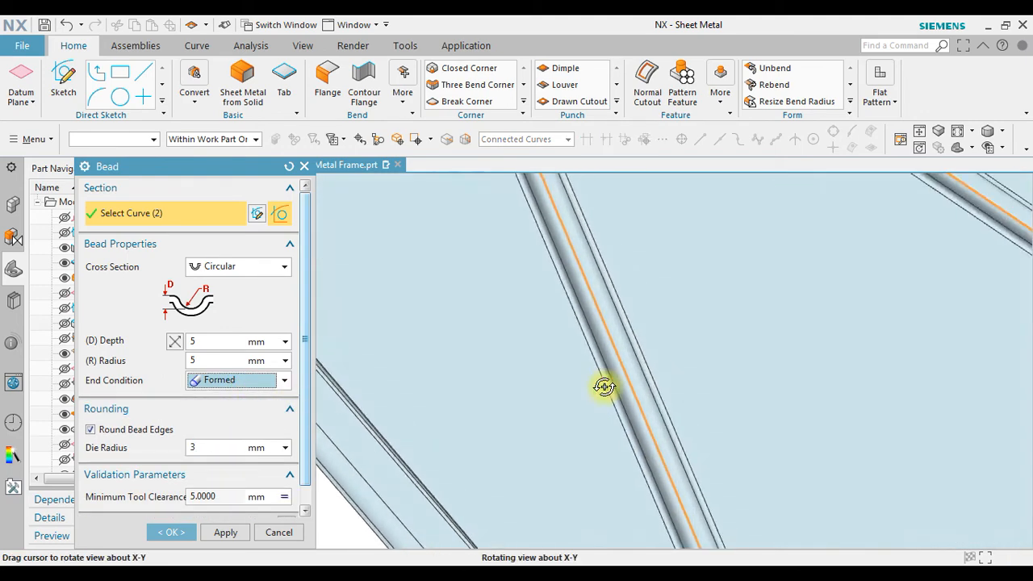
pyautogui.moveTo(605, 385); pyautogui.dragTo(742, 309)
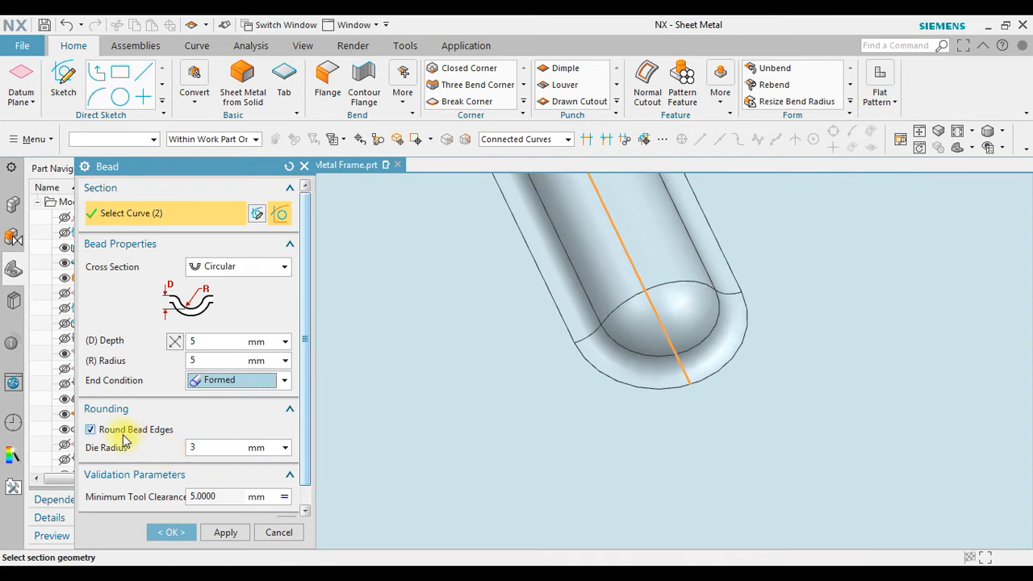
pyautogui.click(90, 429)
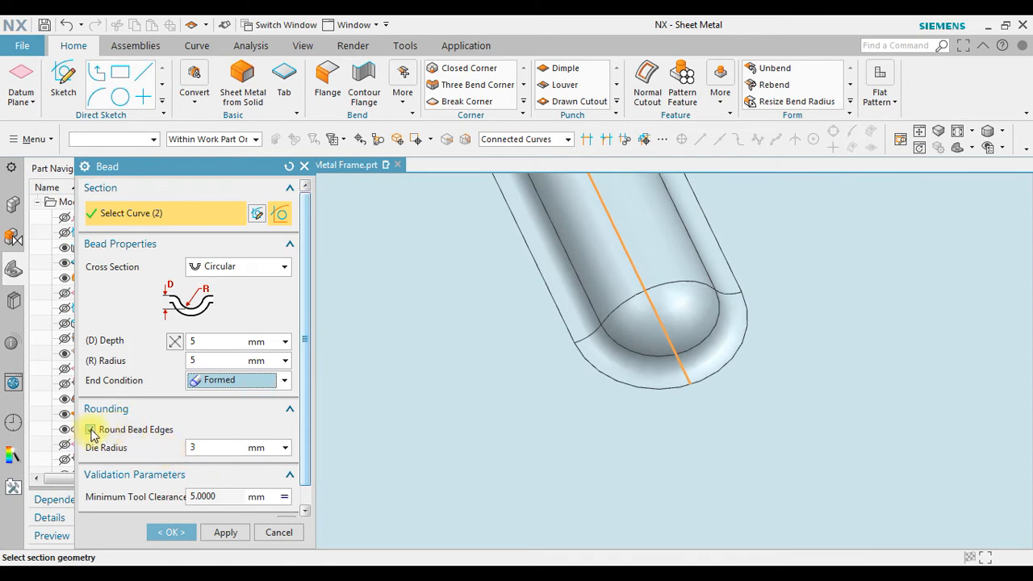
pyautogui.click(90, 429)
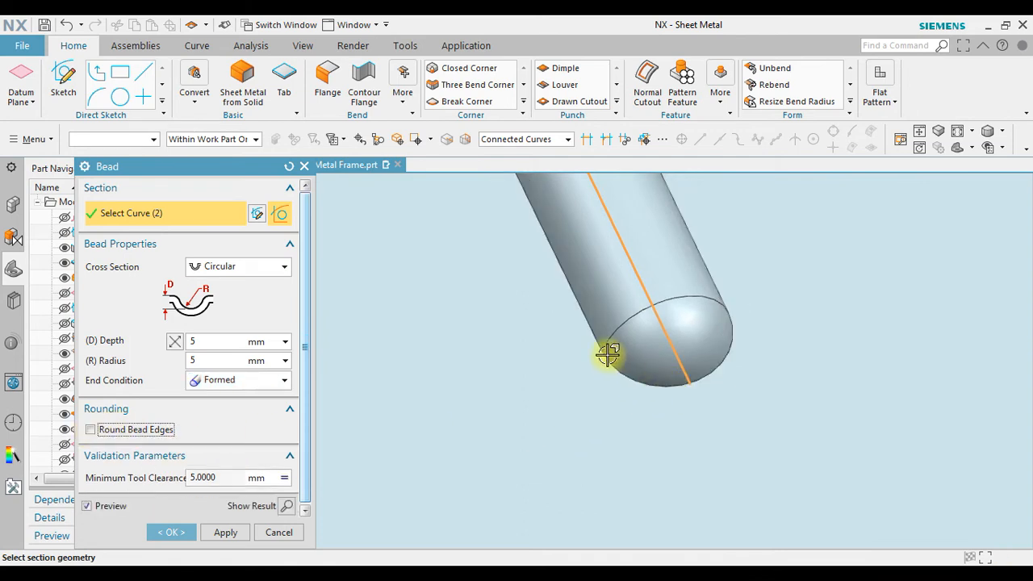
pyautogui.click(90, 430)
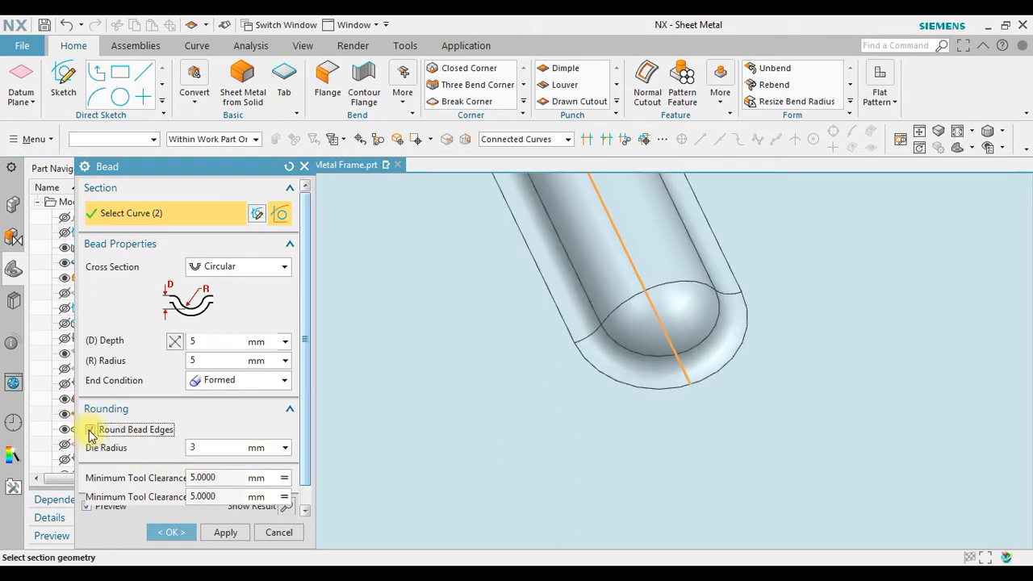
pyautogui.click(90, 430)
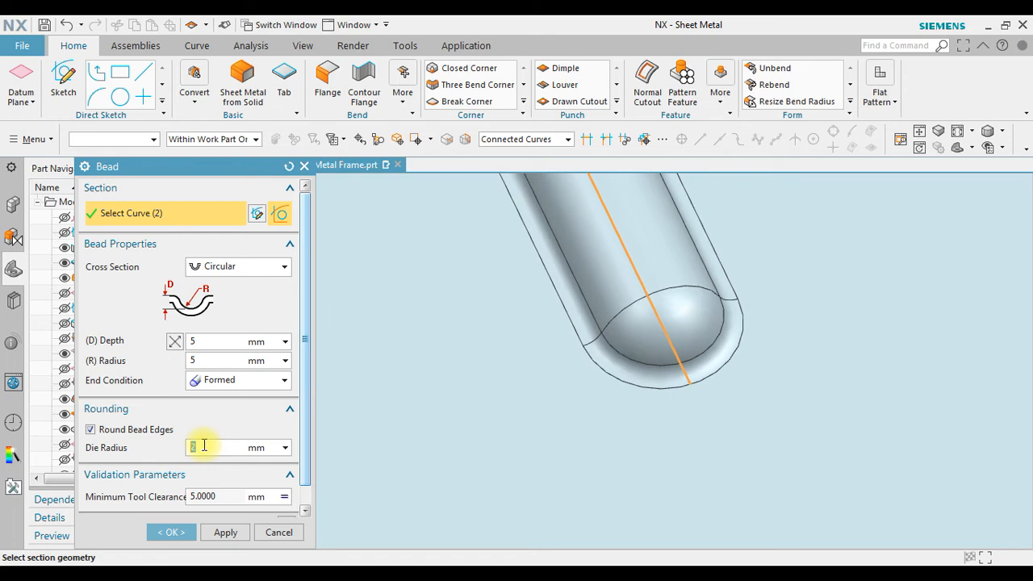
pyautogui.write('2')
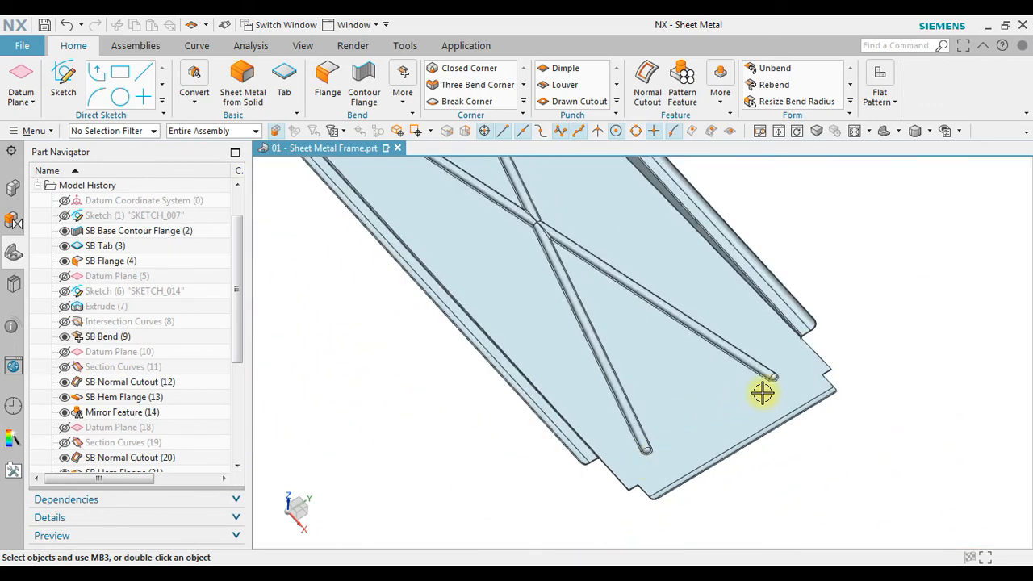
# Step: Orbit the model to inspect the finished X-shaped bead from several angles
pyautogui.moveTo(761, 394); pyautogui.dragTo(709, 379)
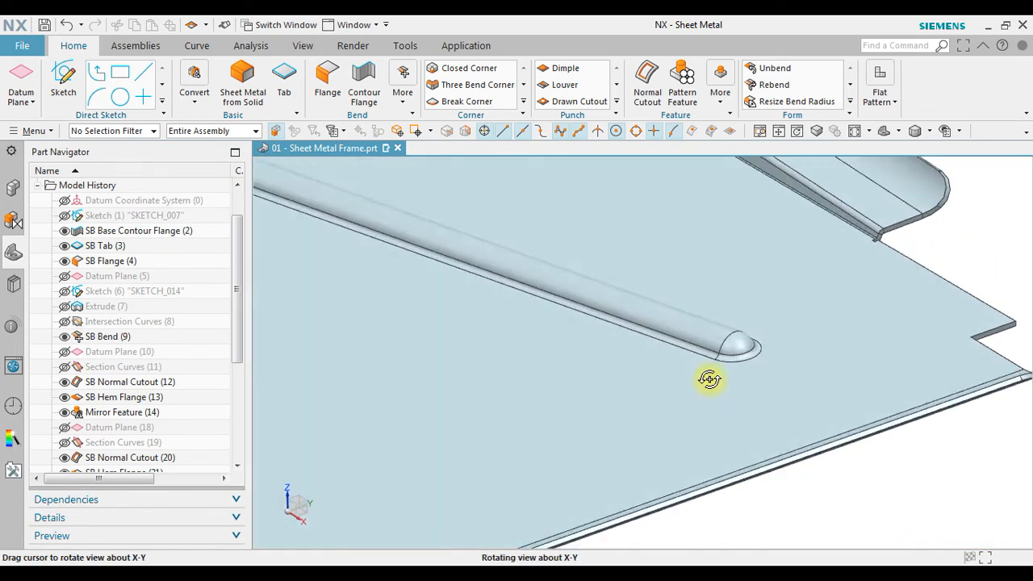
pyautogui.moveTo(710, 379); pyautogui.dragTo(688, 368)
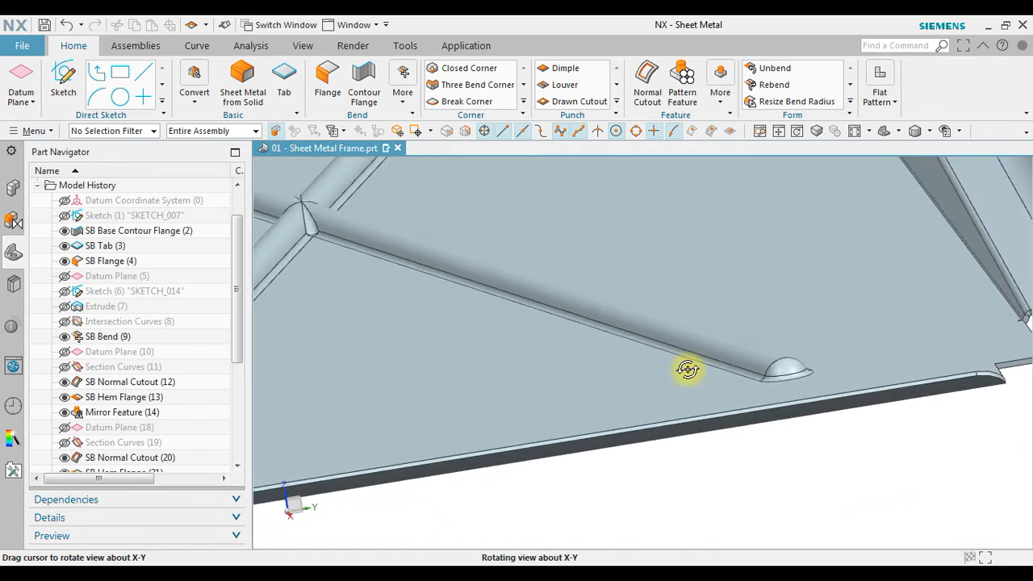
pyautogui.moveTo(688, 369); pyautogui.dragTo(654, 386)
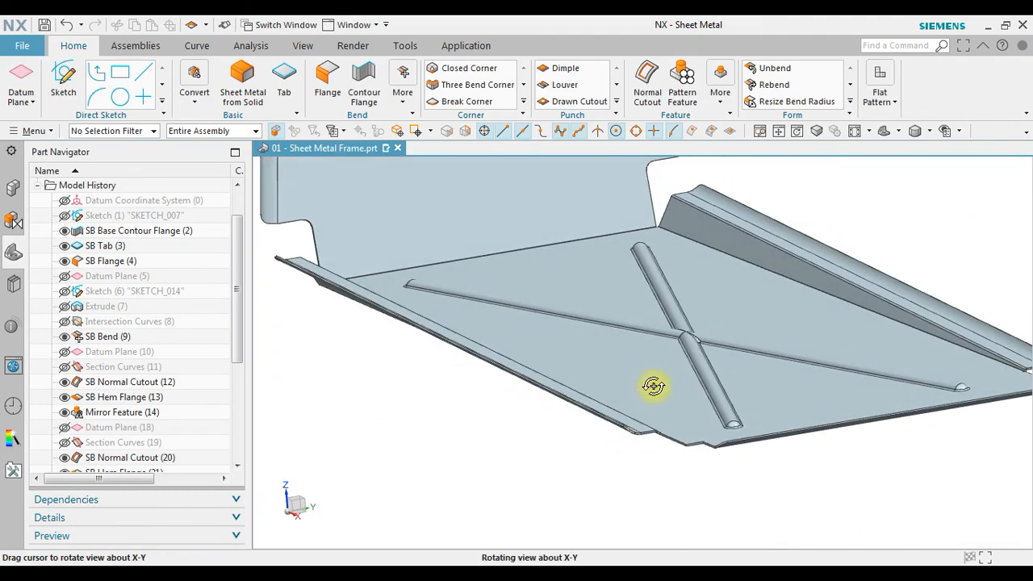
pyautogui.moveTo(653, 386); pyautogui.dragTo(666, 377)
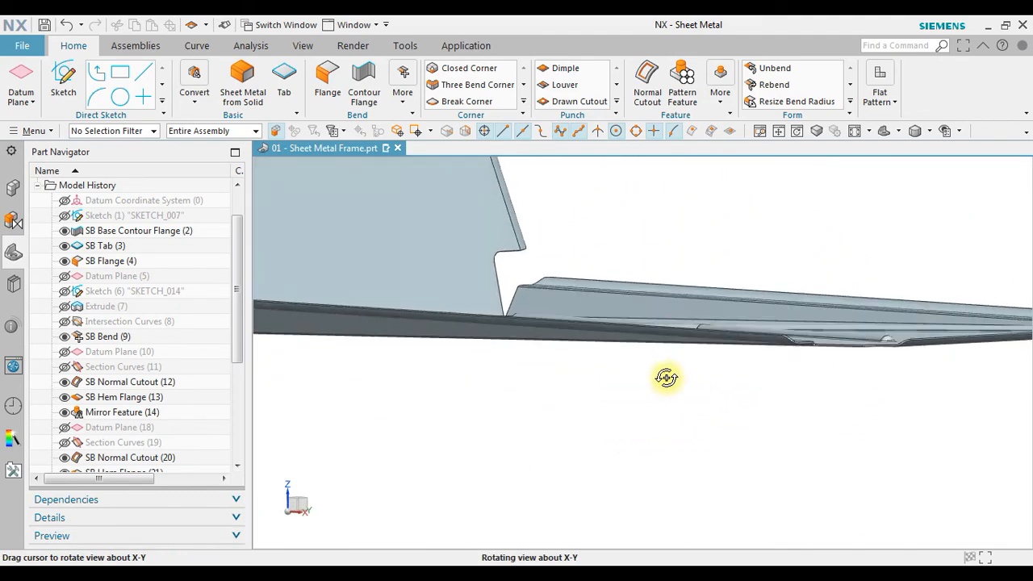
pyautogui.moveTo(667, 378); pyautogui.dragTo(675, 268)
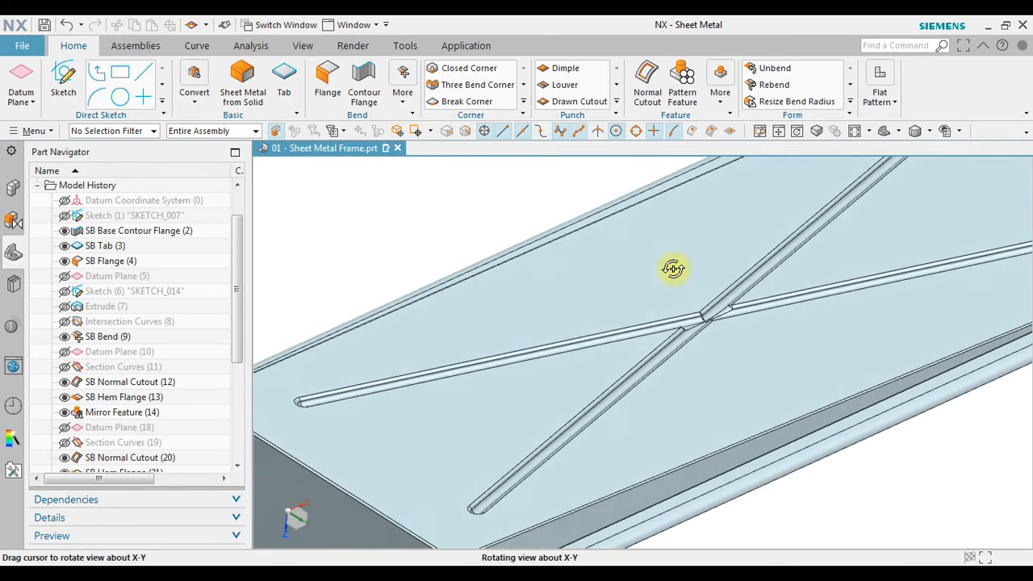